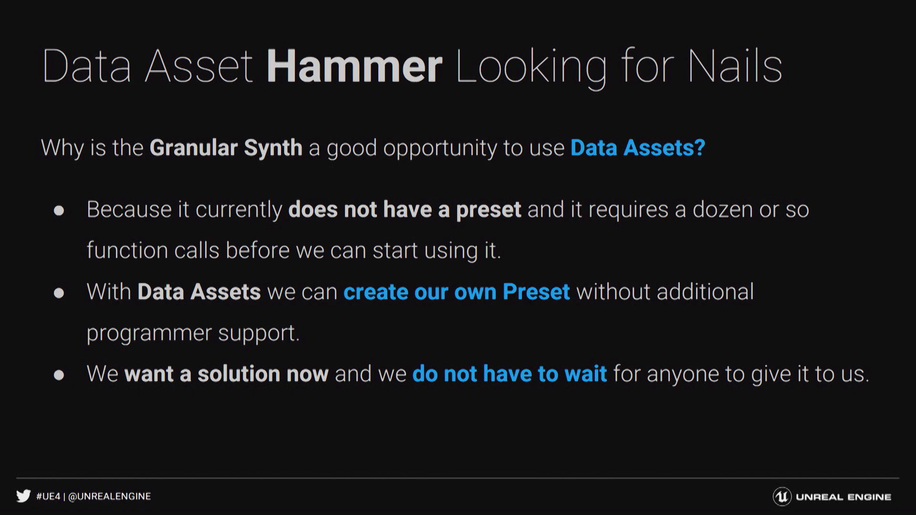
Advance to the slide listing Granular Synth preset steps: data layout, apply-preset, mod-mapping, curve normalization
key("Right")
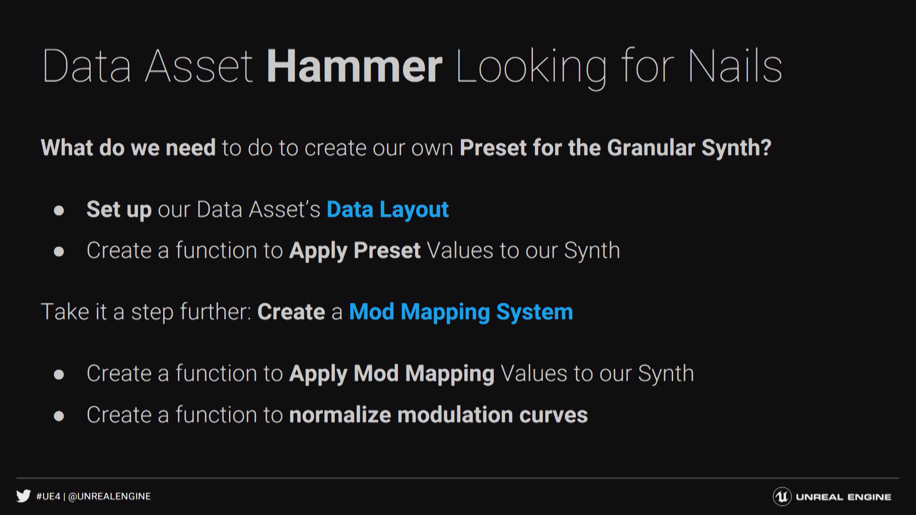